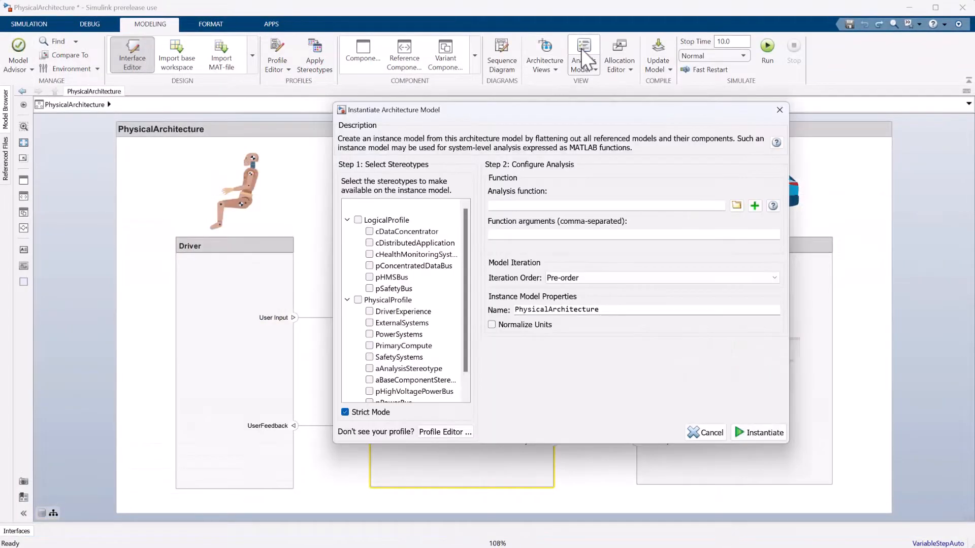
Instantiate the model using BaseStereotypeRollup, aBaseComponentStereotype, and bottom-up iteration order
click(737, 205)
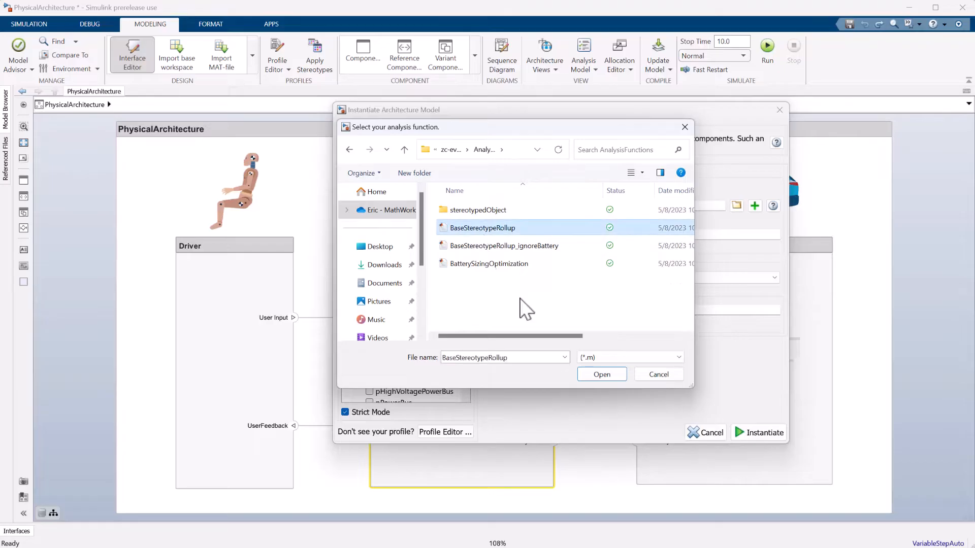
click(601, 373)
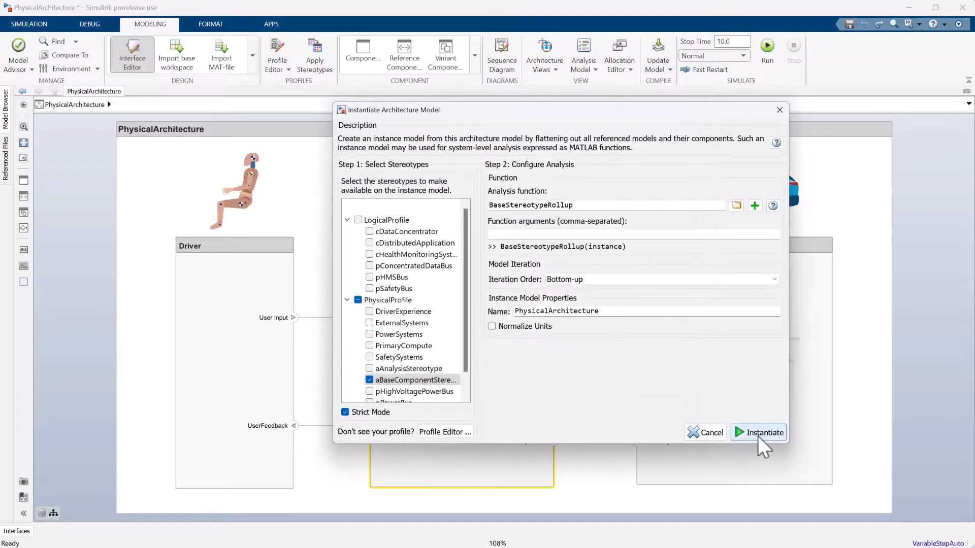
click(762, 432)
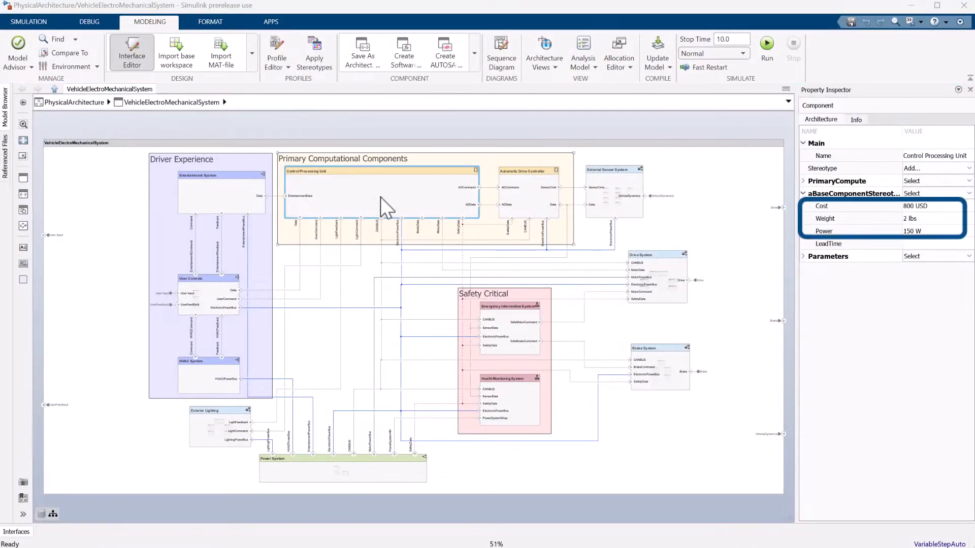
View the Entertainment System's properties: cost 700 USD, weight 1 lbs, power 300 W
click(221, 193)
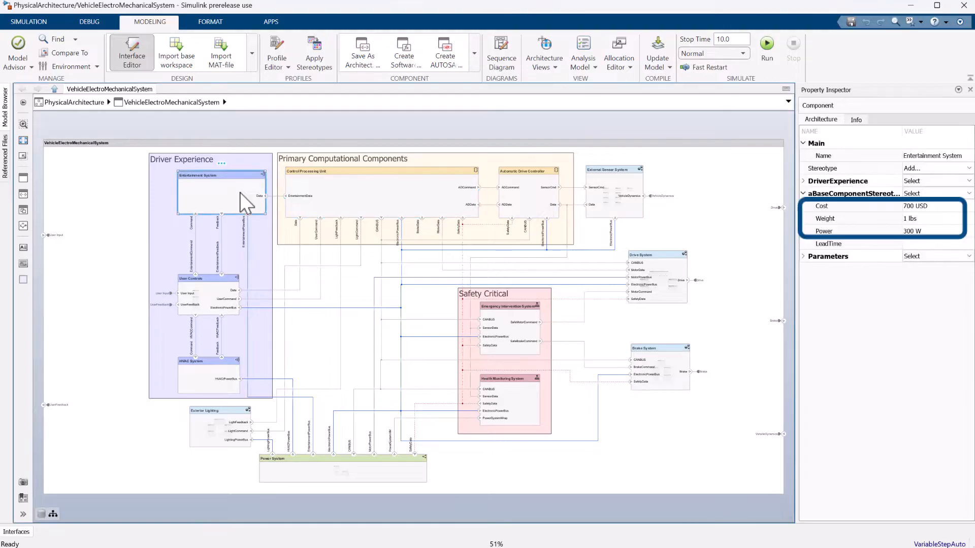
Create View 1 with Brake System and Drive System, then open the PedestrianCross sequence diagram
click(543, 53)
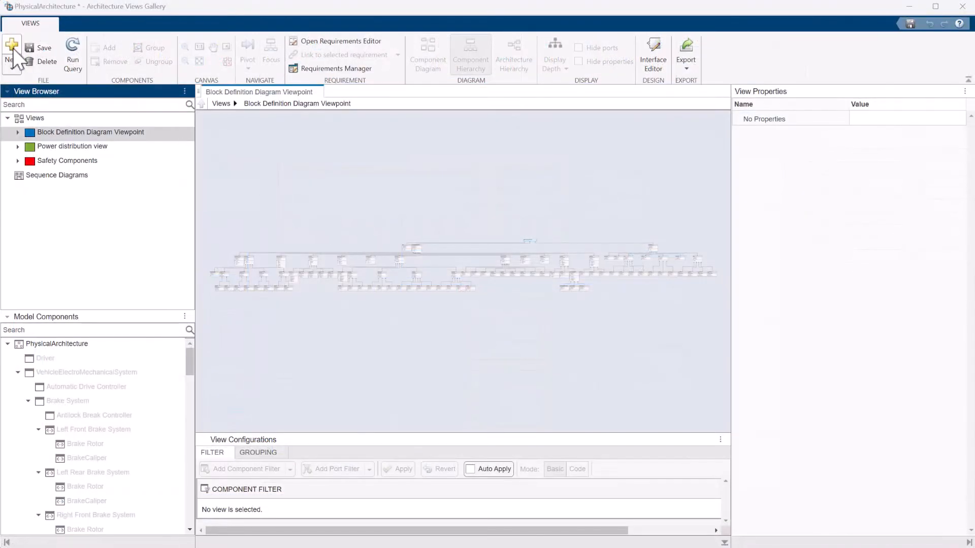
click(11, 52)
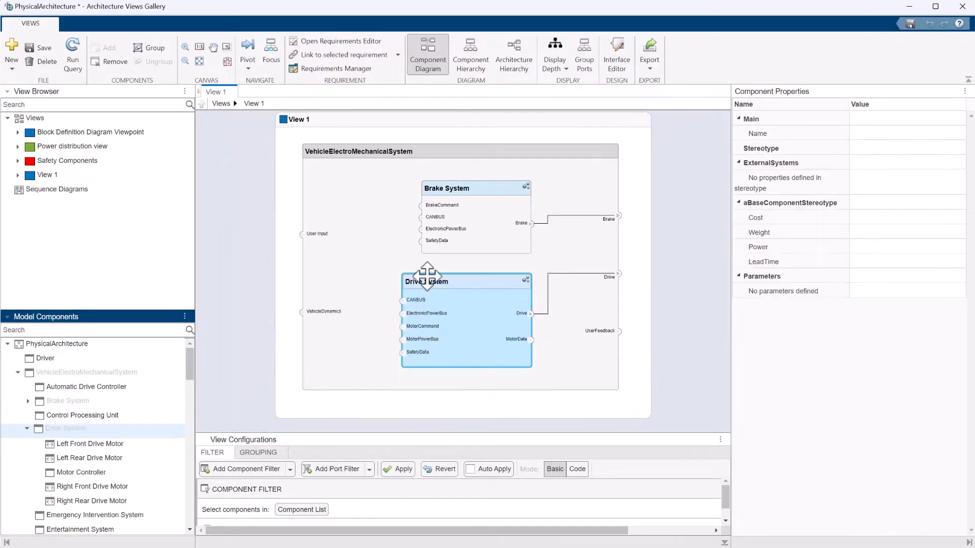
click(422, 205)
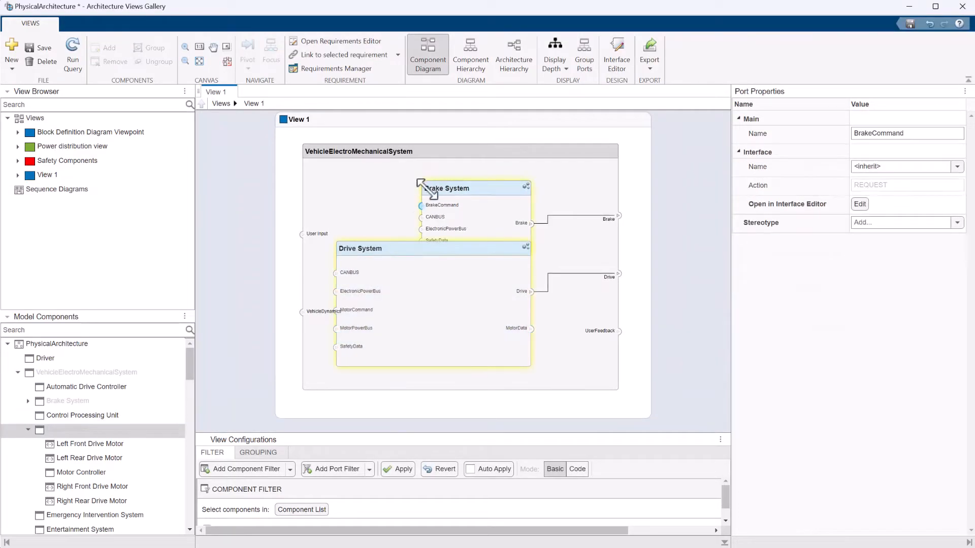
click(457, 182)
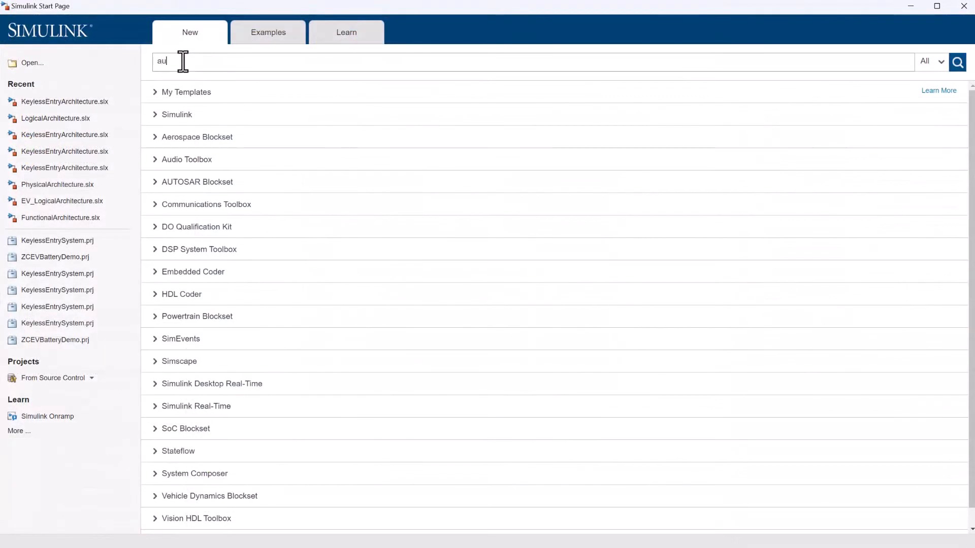
double_click(499, 135)
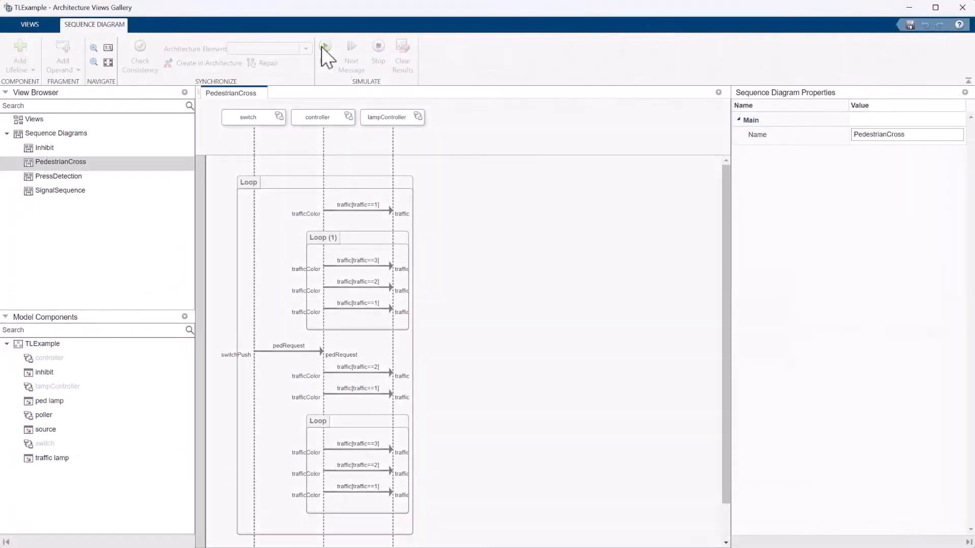
Run the PedestrianCross sequence diagram simulation, then pause it once messages are verified
click(326, 47)
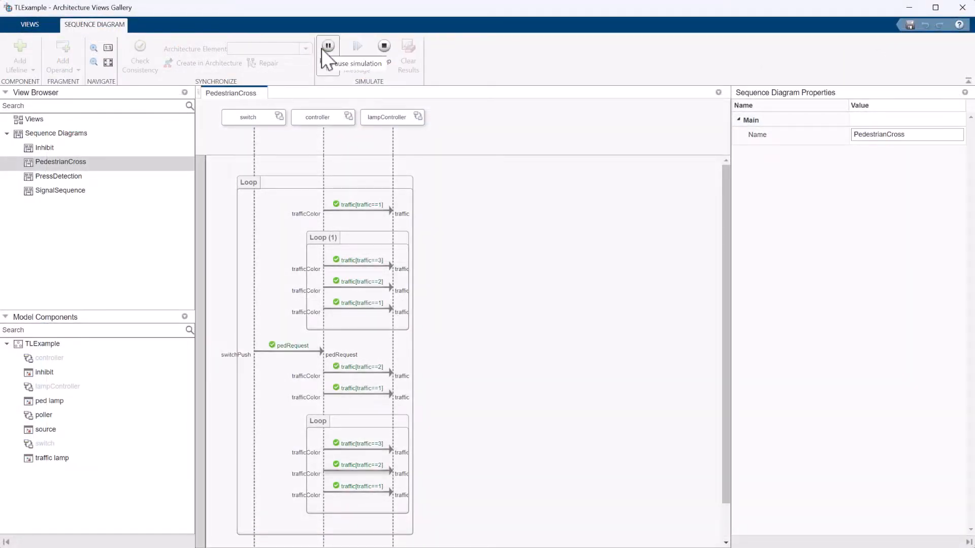
click(327, 45)
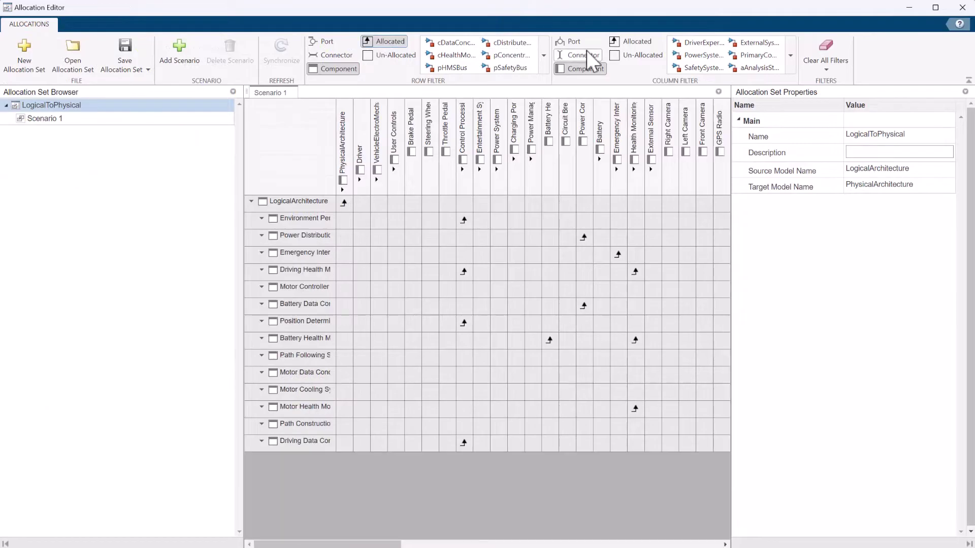
Apply the Allocated column filter to the LogicalToPhysical allocation matrix
click(615, 41)
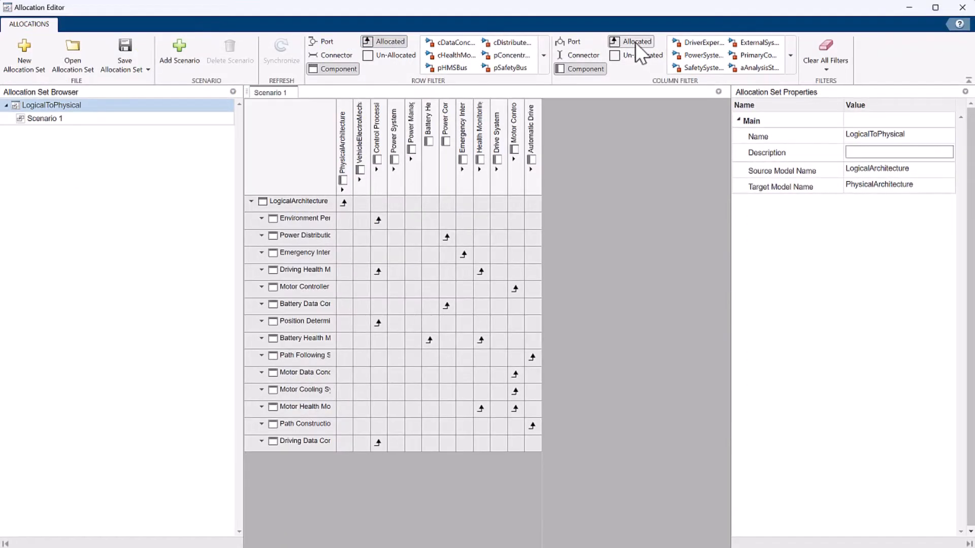